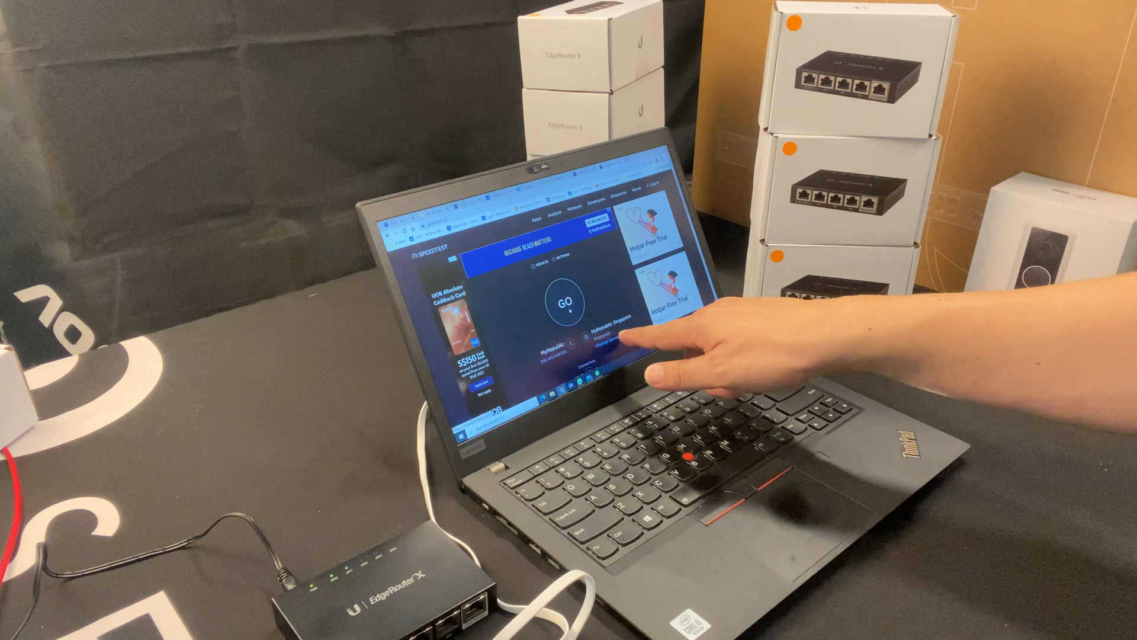
Step: Start a speed test against the MyRepublic Singapore server from the laptop
click(567, 303)
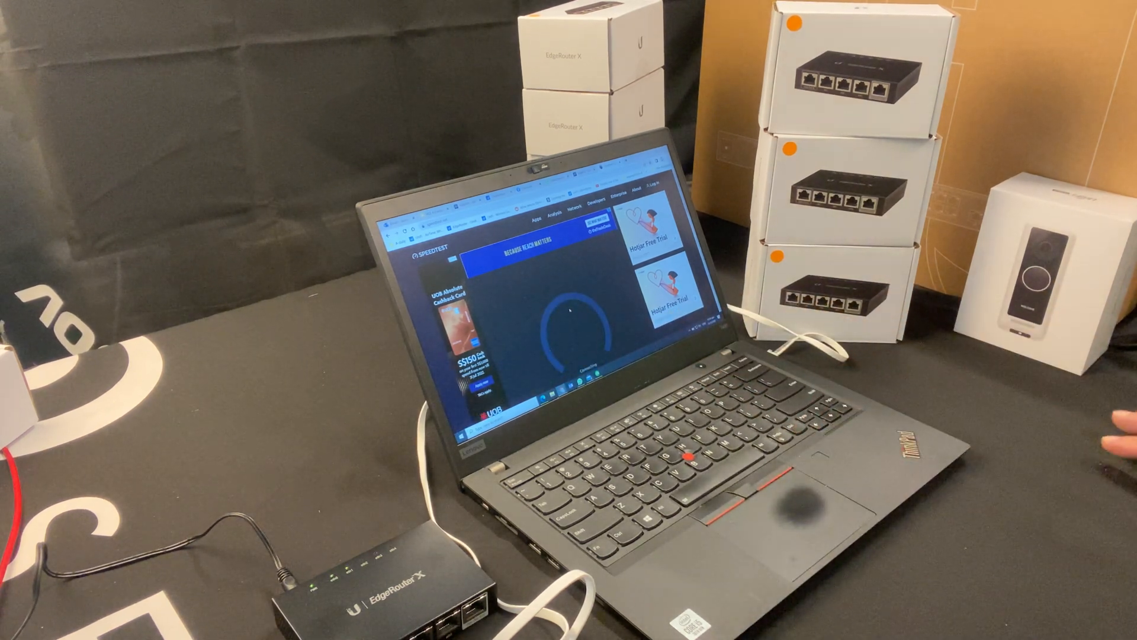